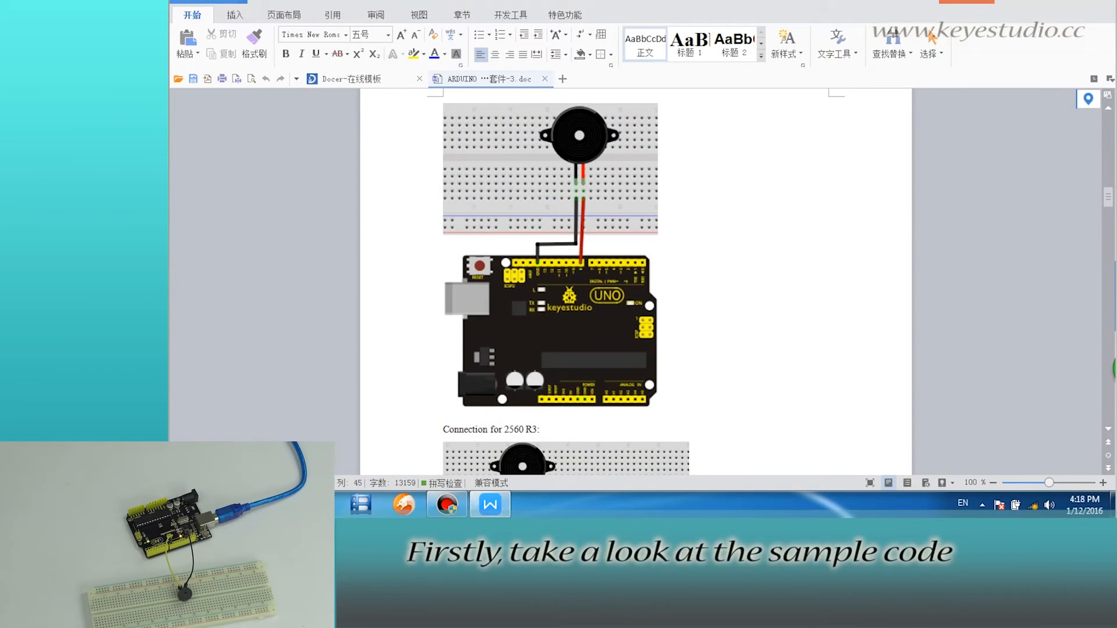
Confirm Arduino Uno on COM3 as the board and port for the new sketch.
scroll(down, 3)
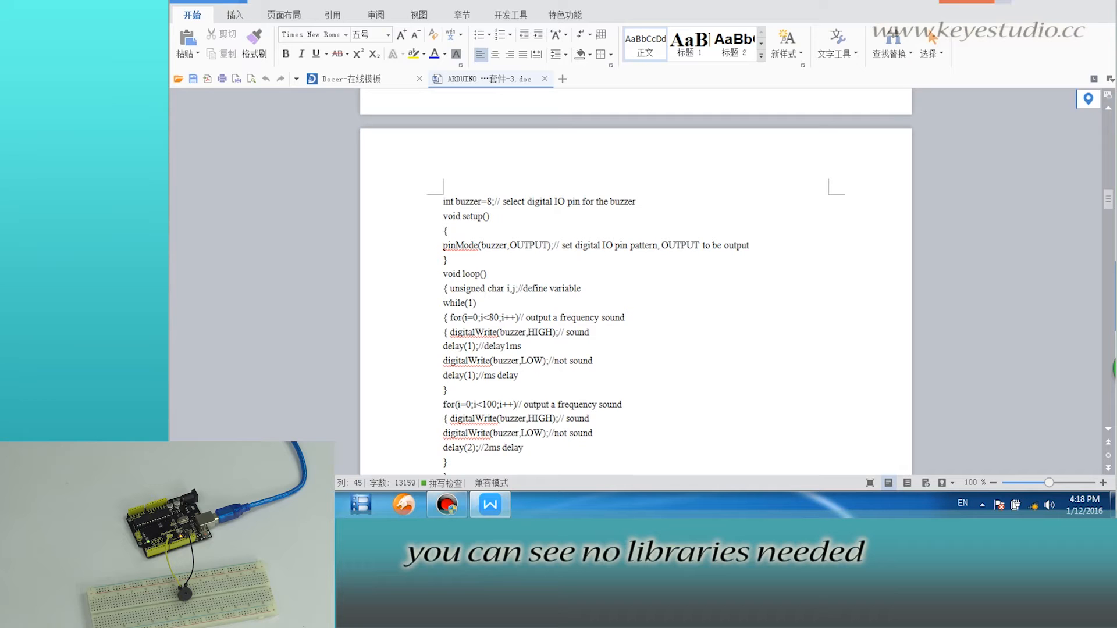
click(558, 70)
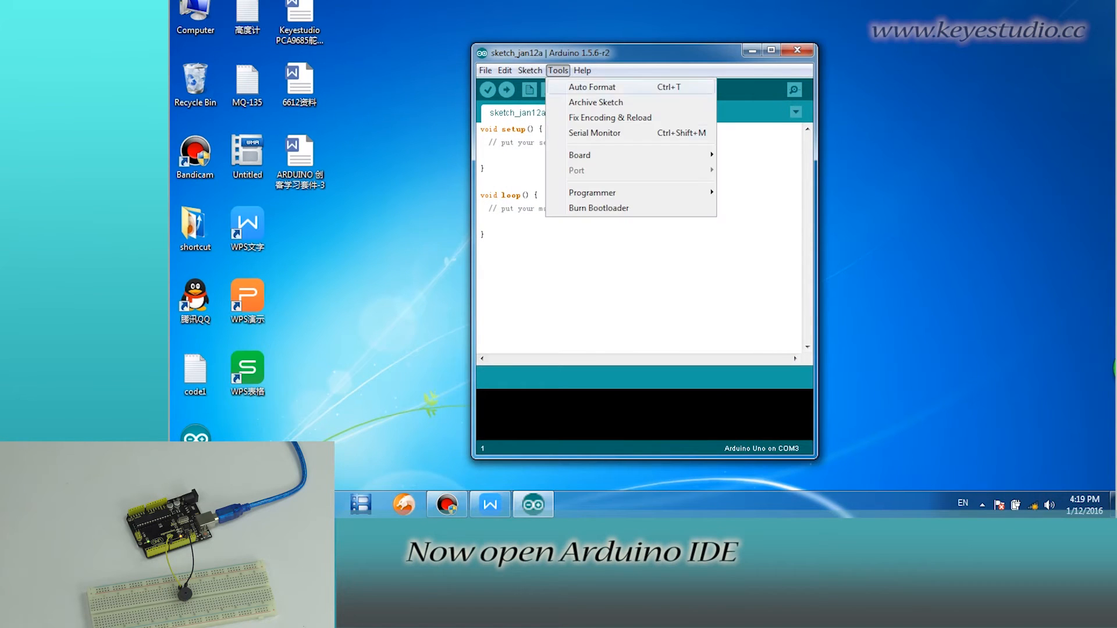
click(641, 285)
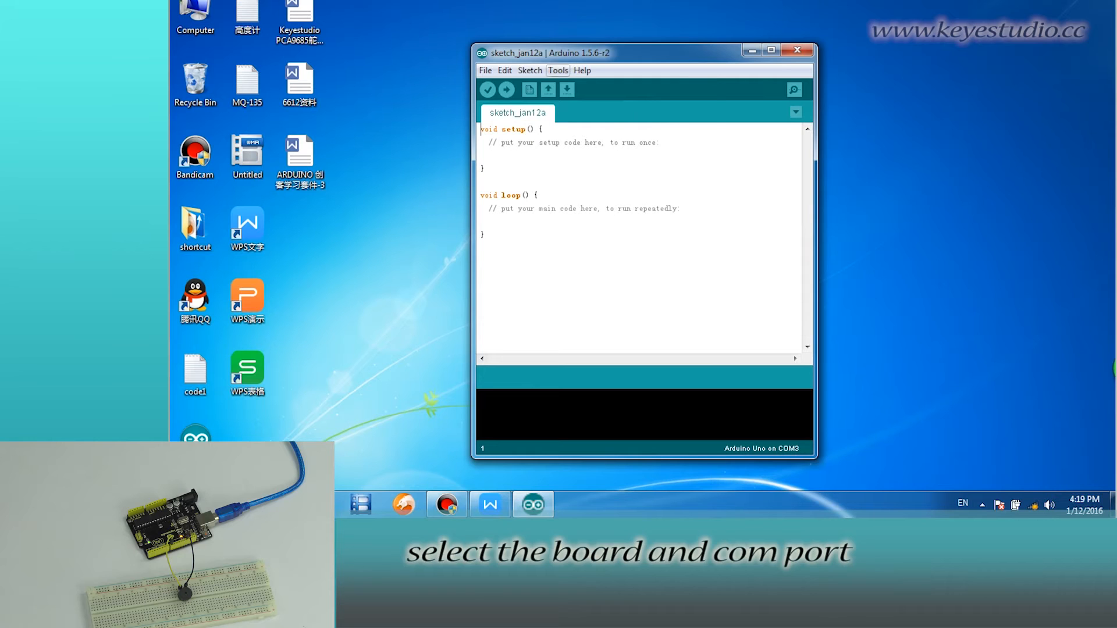
click(489, 504)
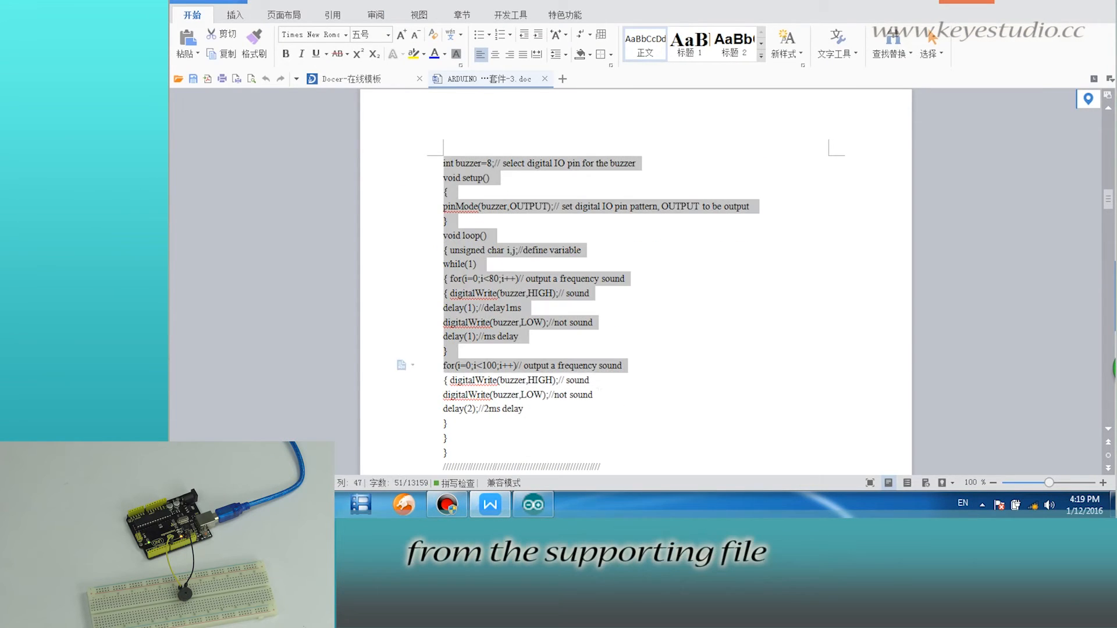
Scroll through the buzzer code listing in the WPS Writer document.
scroll(down, 3)
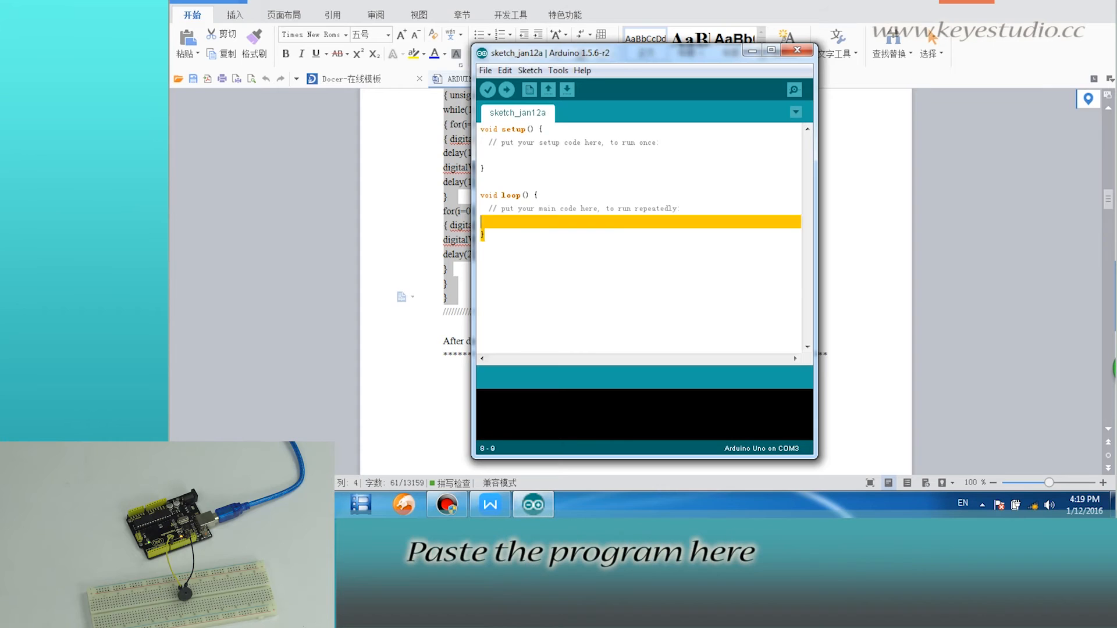
Verify the pasted buzzer sketch, then upload it to the Uno board.
click(488, 90)
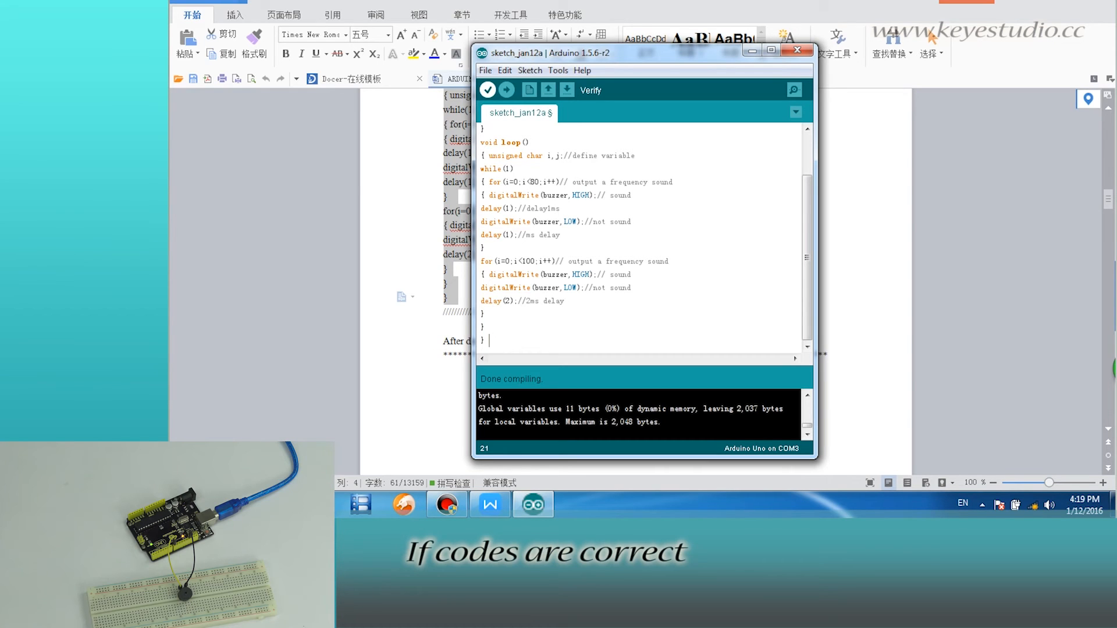
click(506, 89)
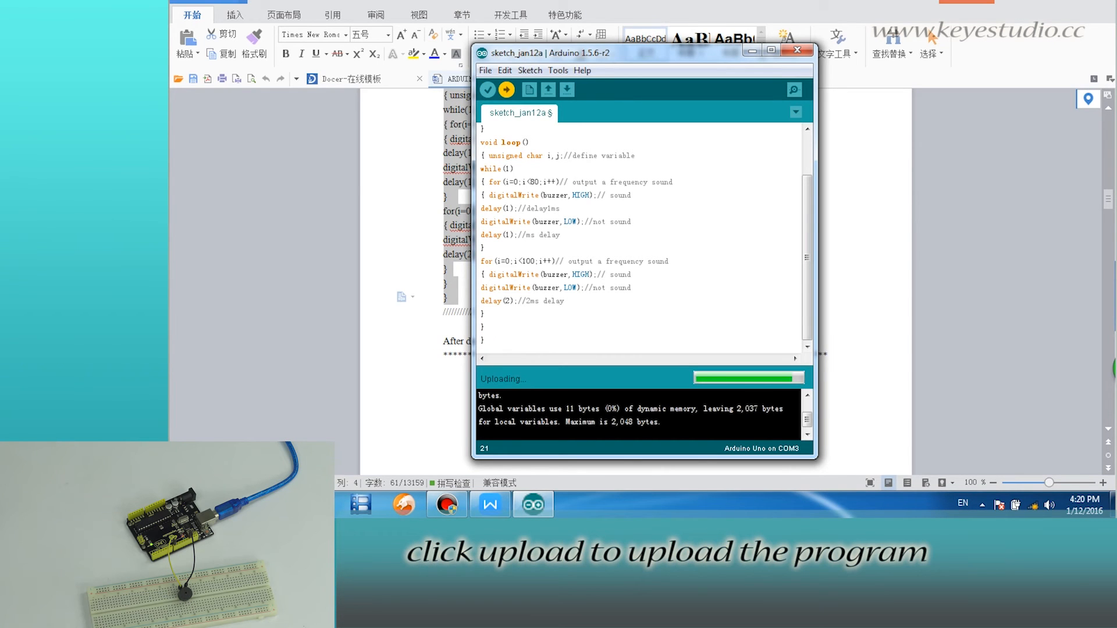